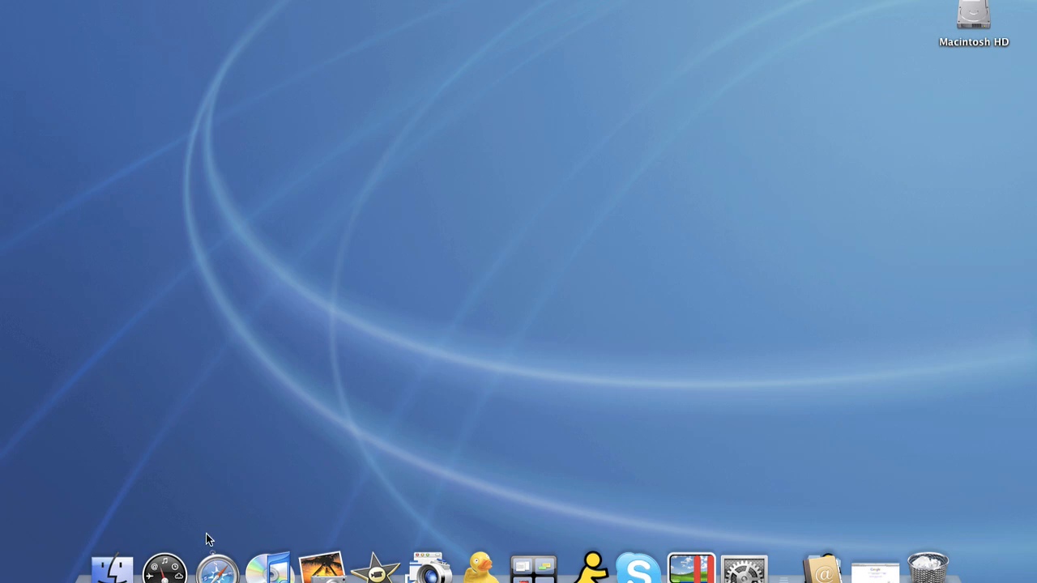
# Step: Launch Safari from the Dock, landing on the Google home page
pyautogui.click(218, 567)
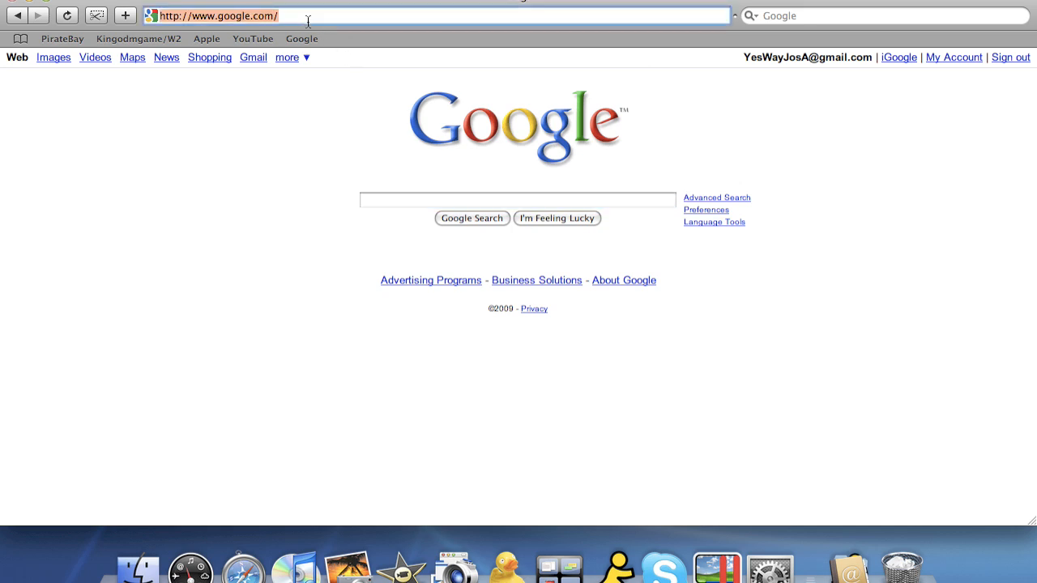
pyautogui.write('http://tinyurl.com/josa-utorrentmac')
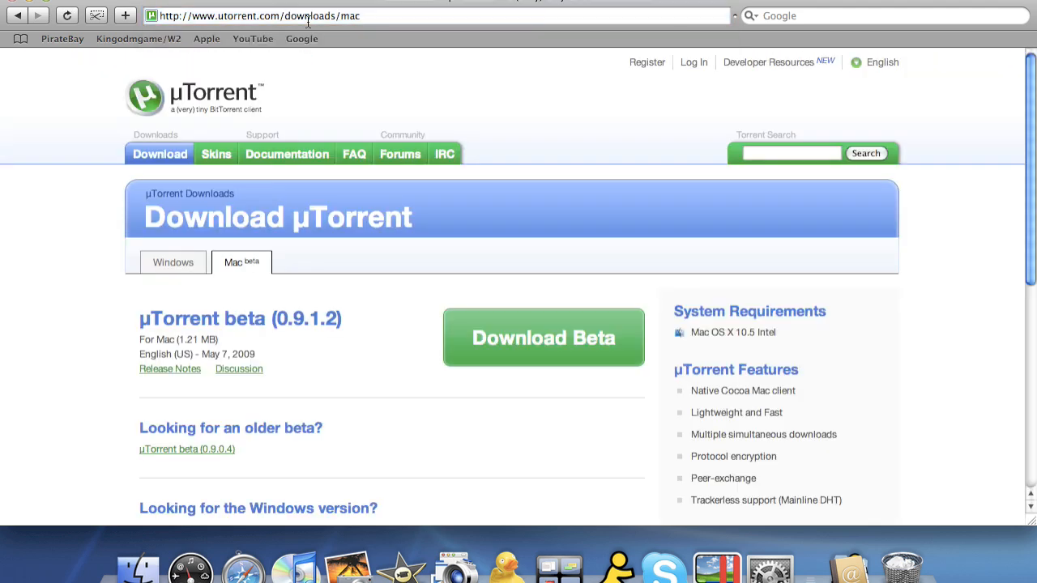
pyautogui.moveTo(494, 235)
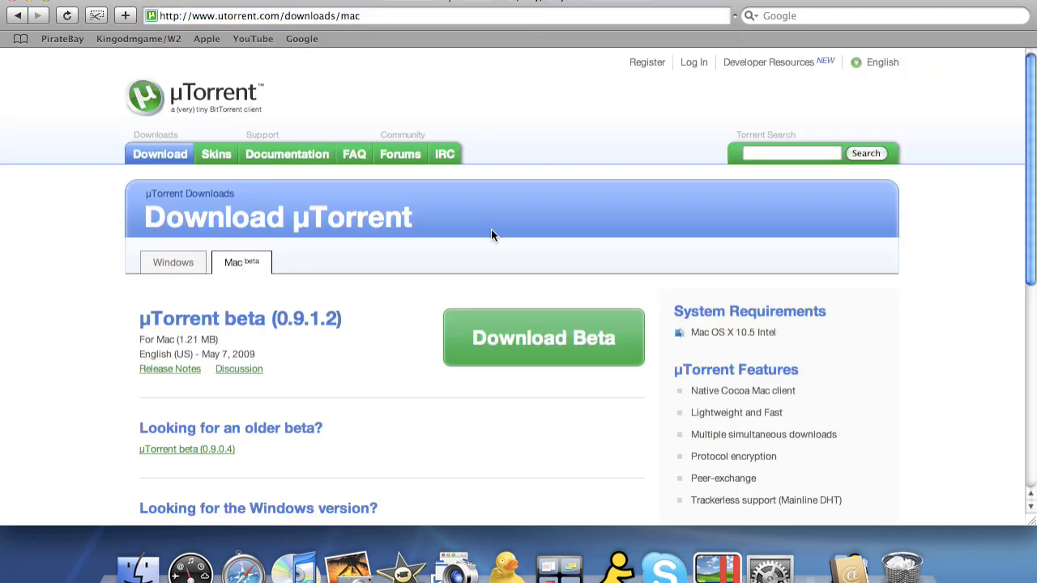
pyautogui.moveTo(543, 338)
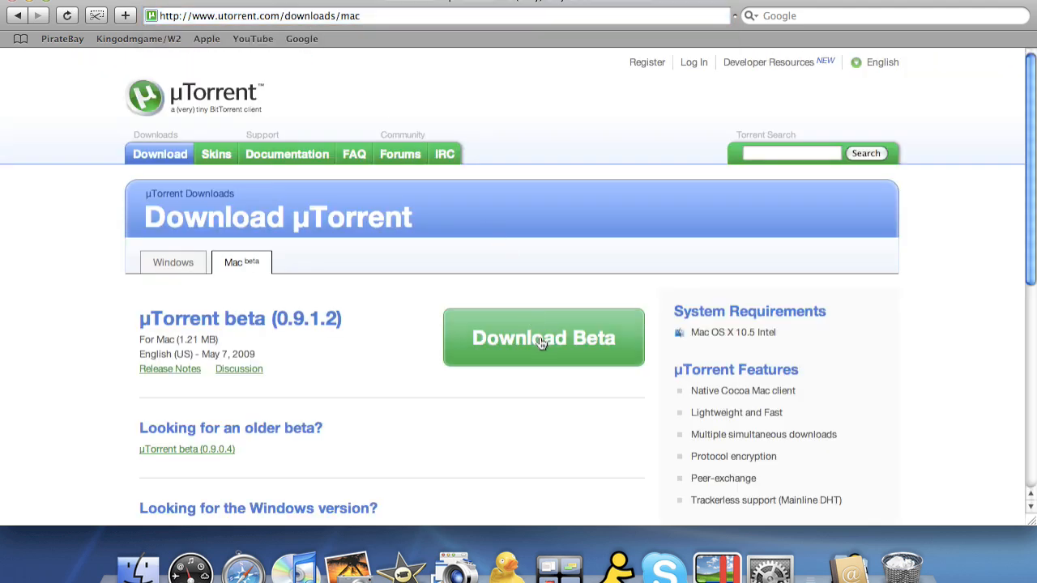
pyautogui.click(542, 338)
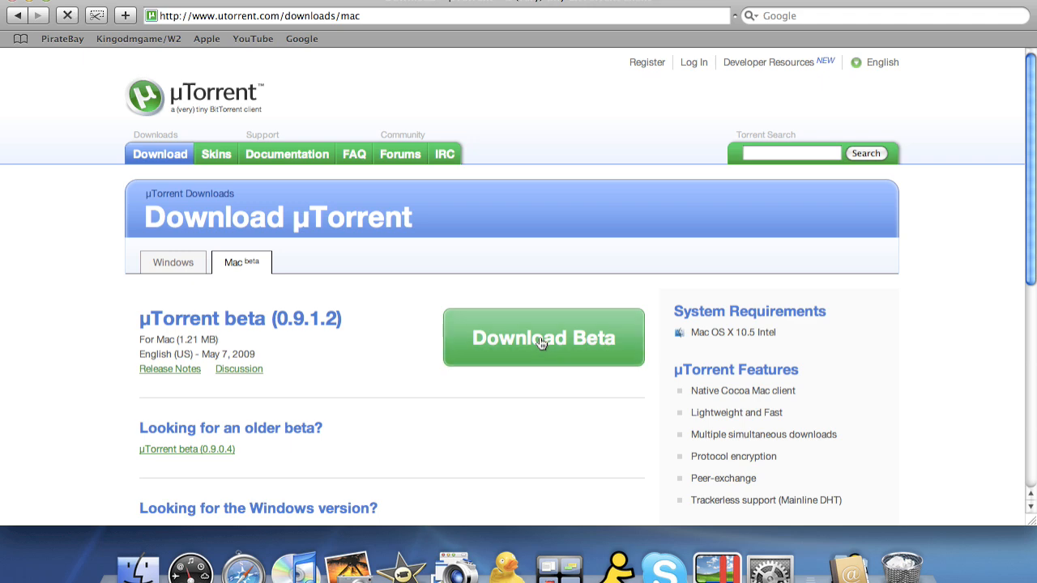
pyautogui.click(542, 337)
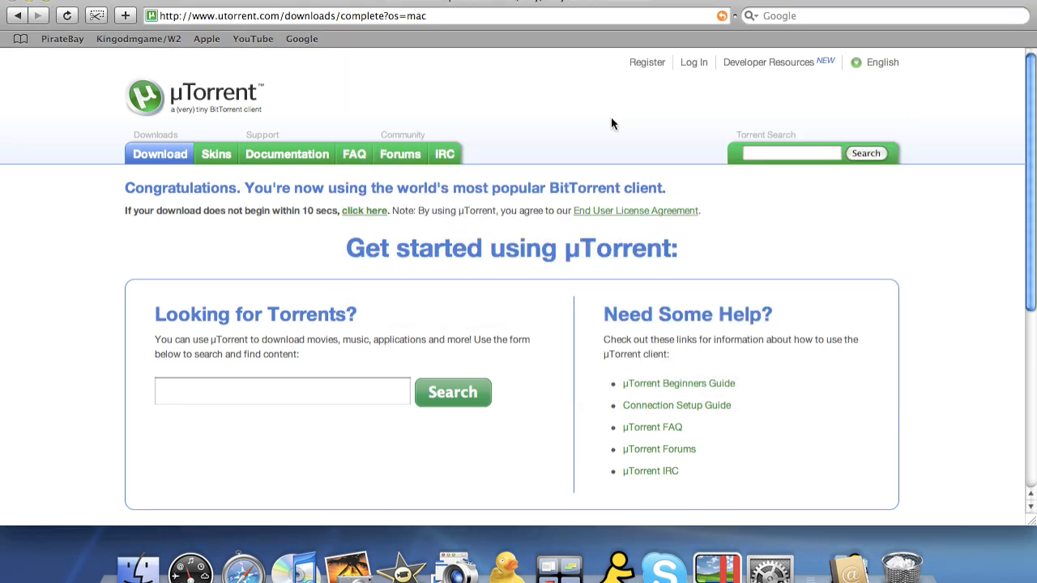
pyautogui.moveTo(492, 3)
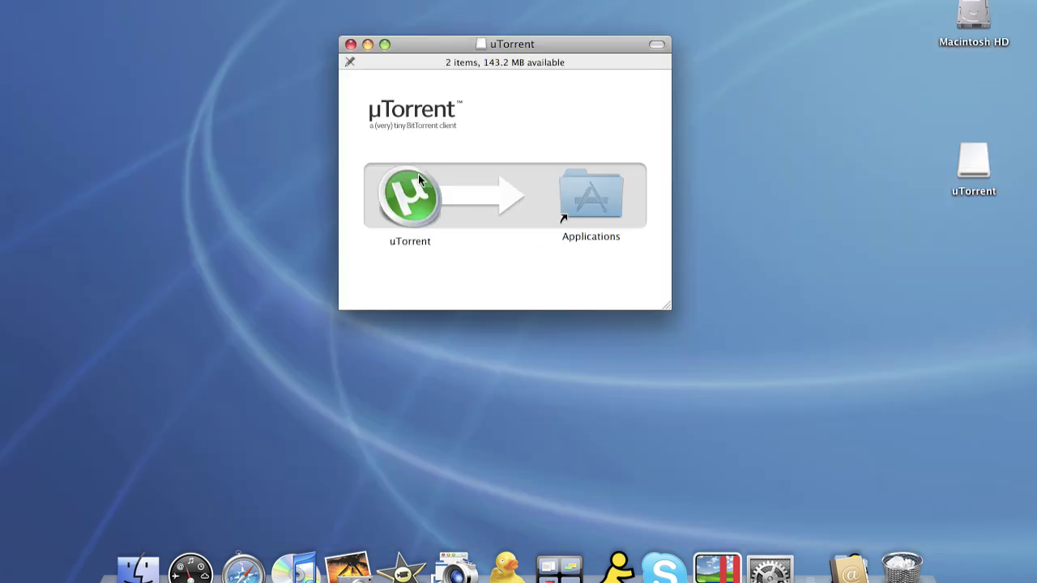
# Step: Copy uTorrent into the Applications folder and close the disk image window
pyautogui.click(408, 196)
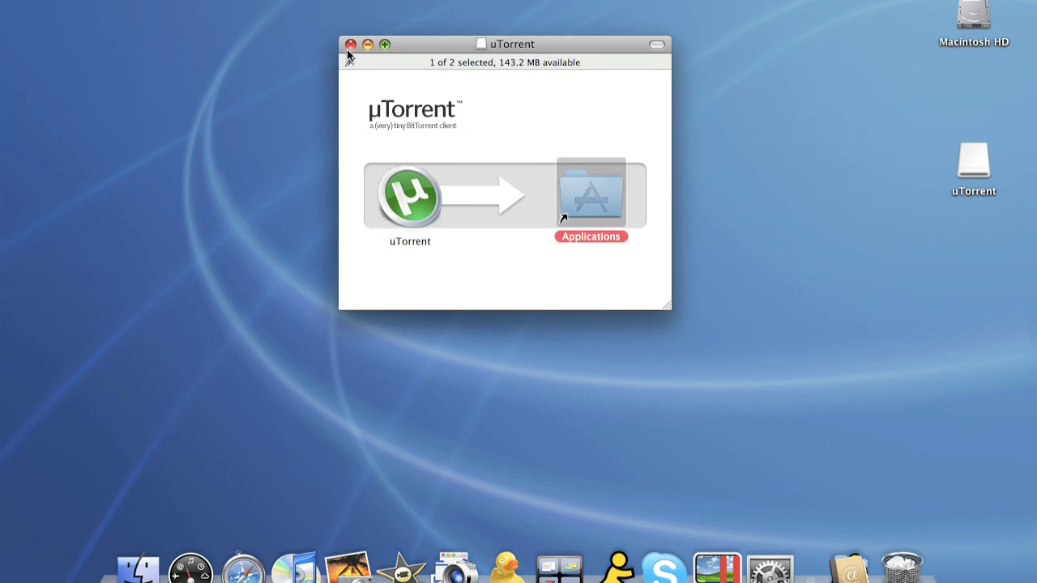
pyautogui.click(350, 44)
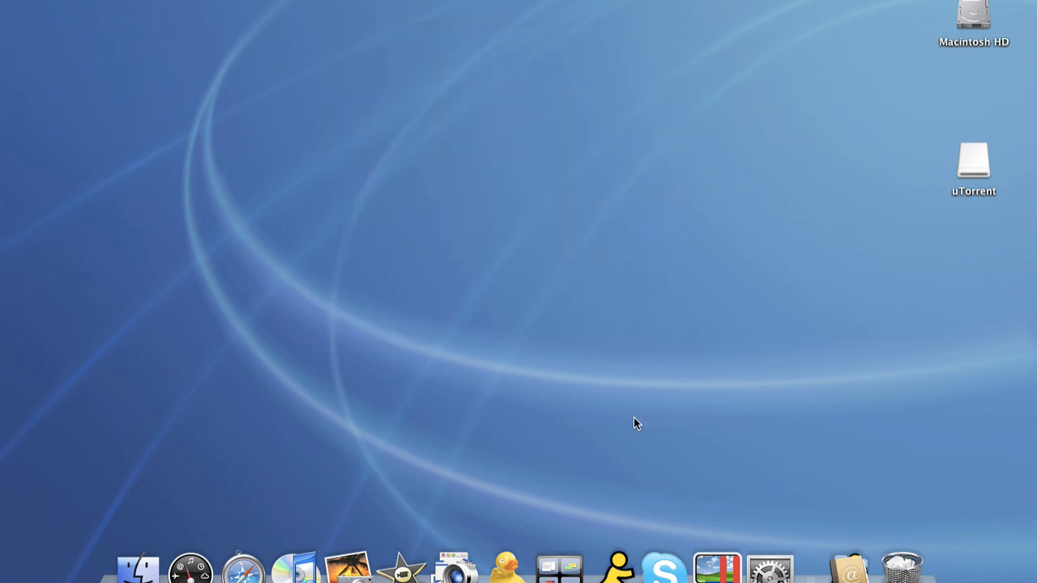
pyautogui.moveTo(849, 543)
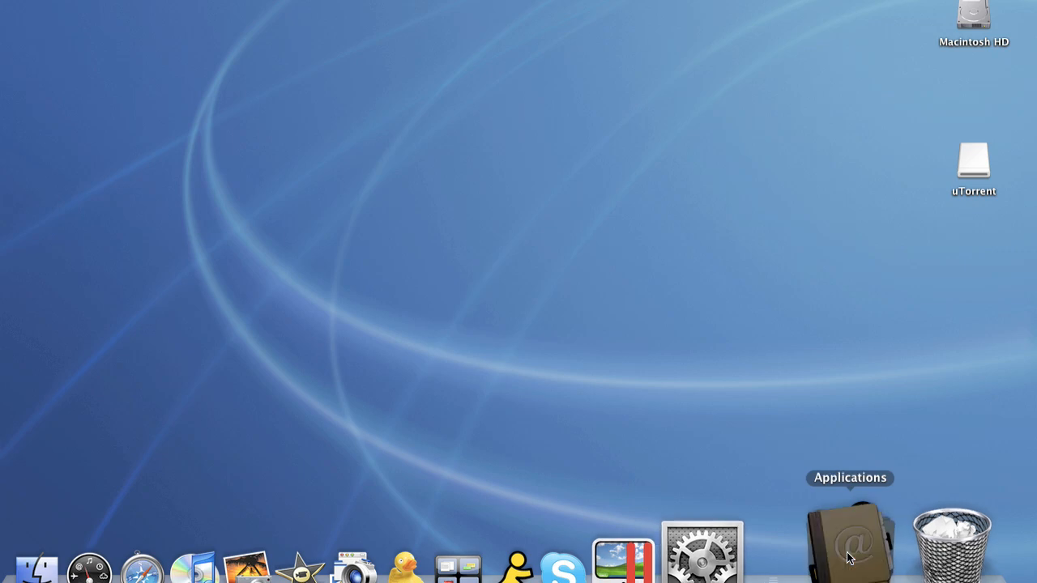
# Step: Launch uTorrent from Applications, accepting the downloaded-app security warning
pyautogui.click(849, 538)
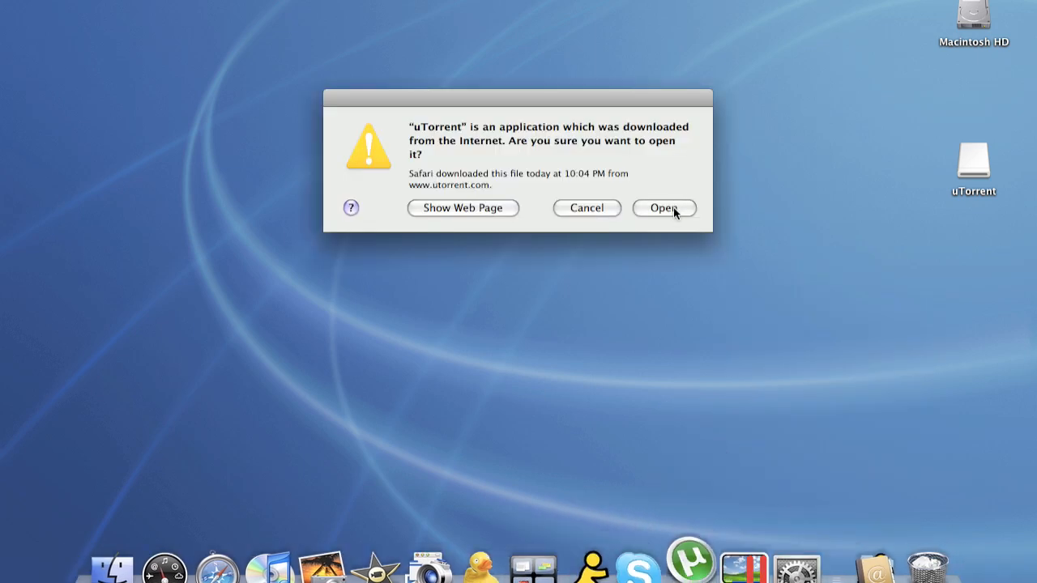
pyautogui.click(664, 207)
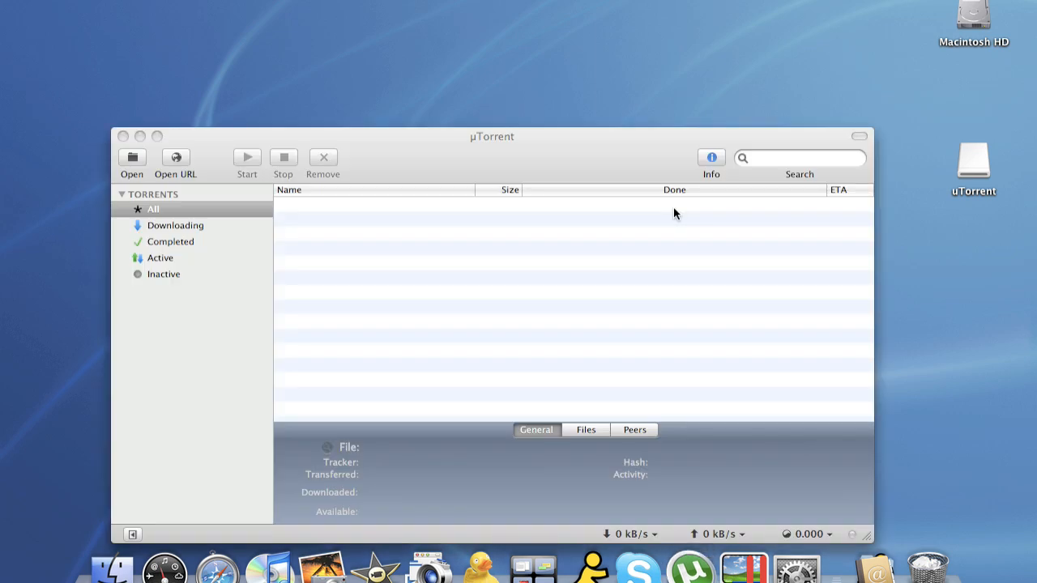